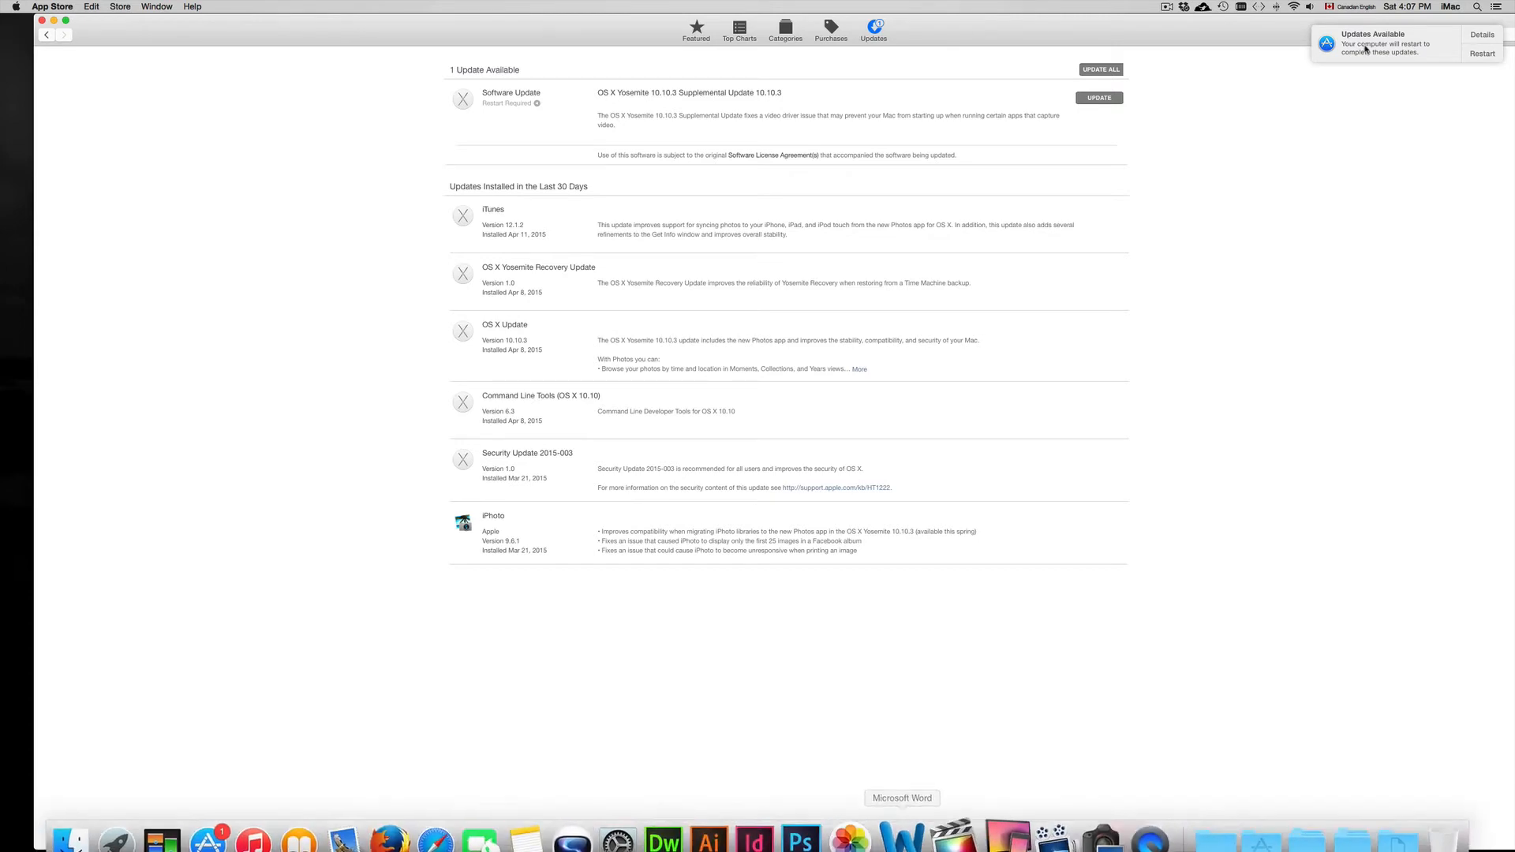
click(1477, 7)
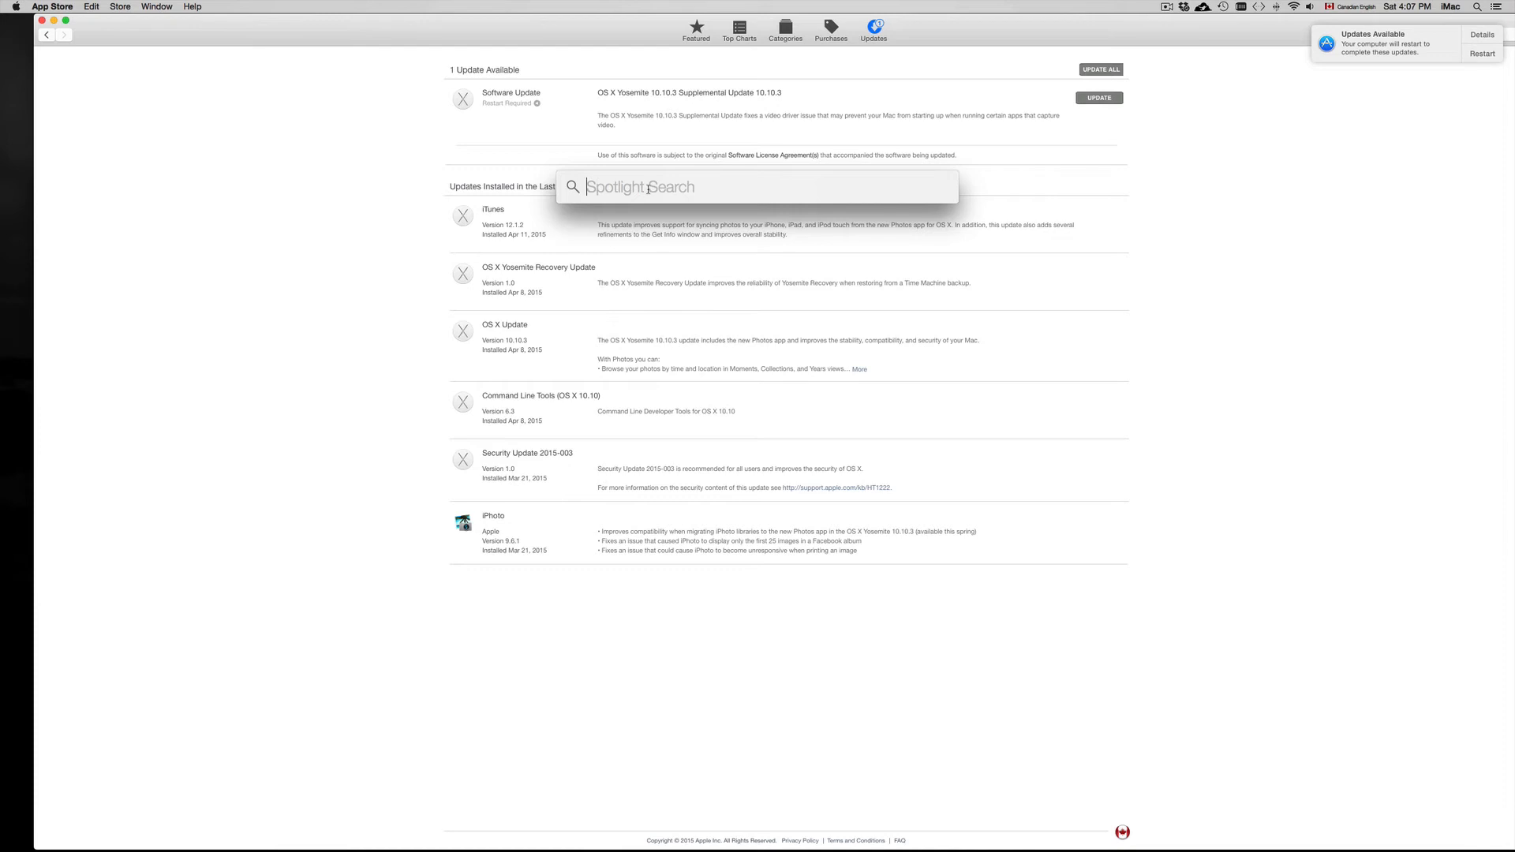
text(appstore)
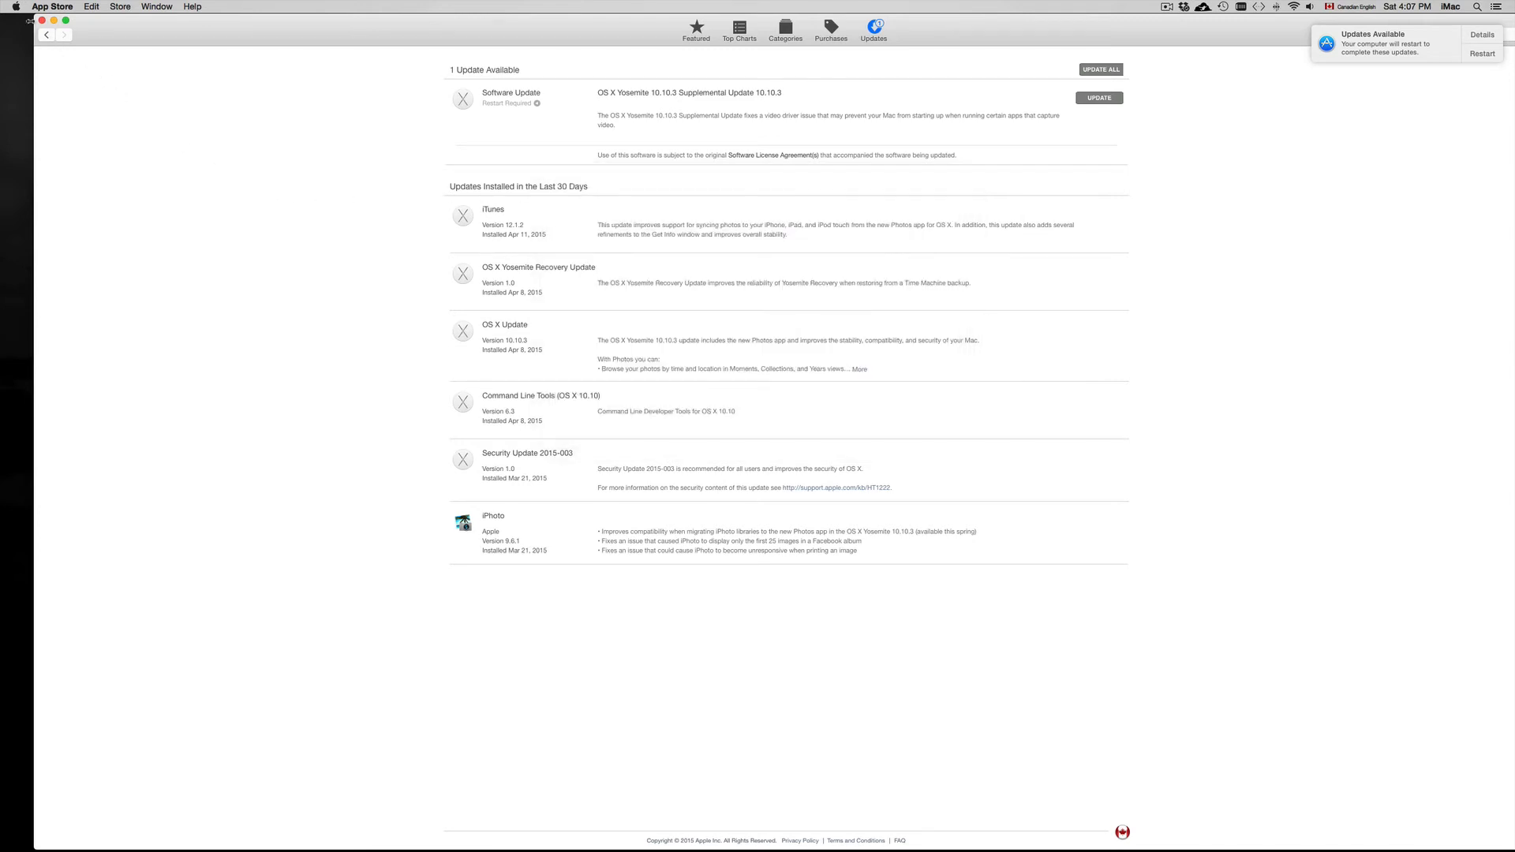
click(10, 5)
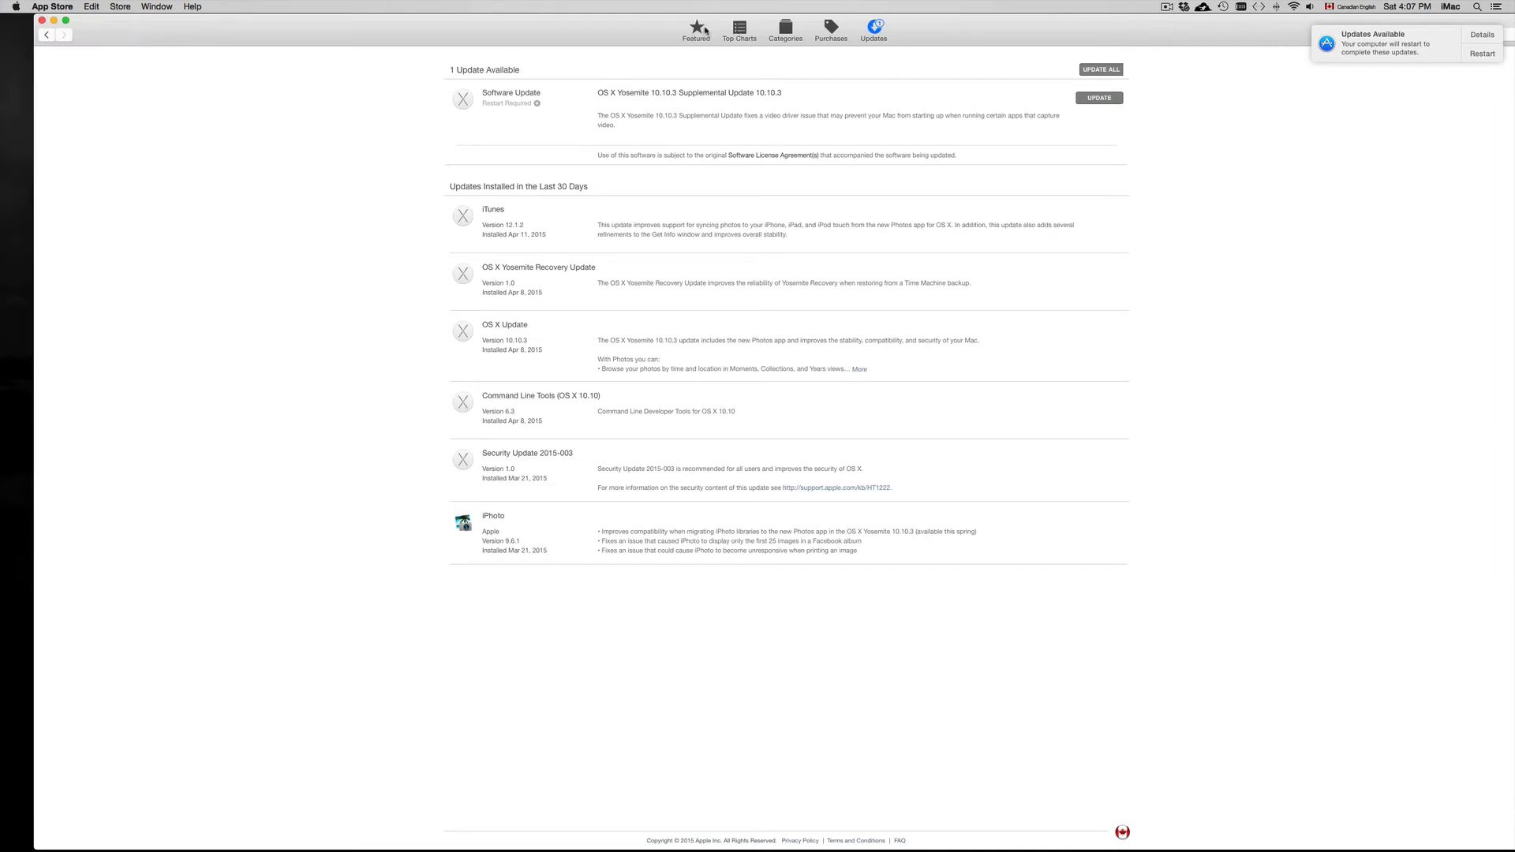
mouse_move(697, 29)
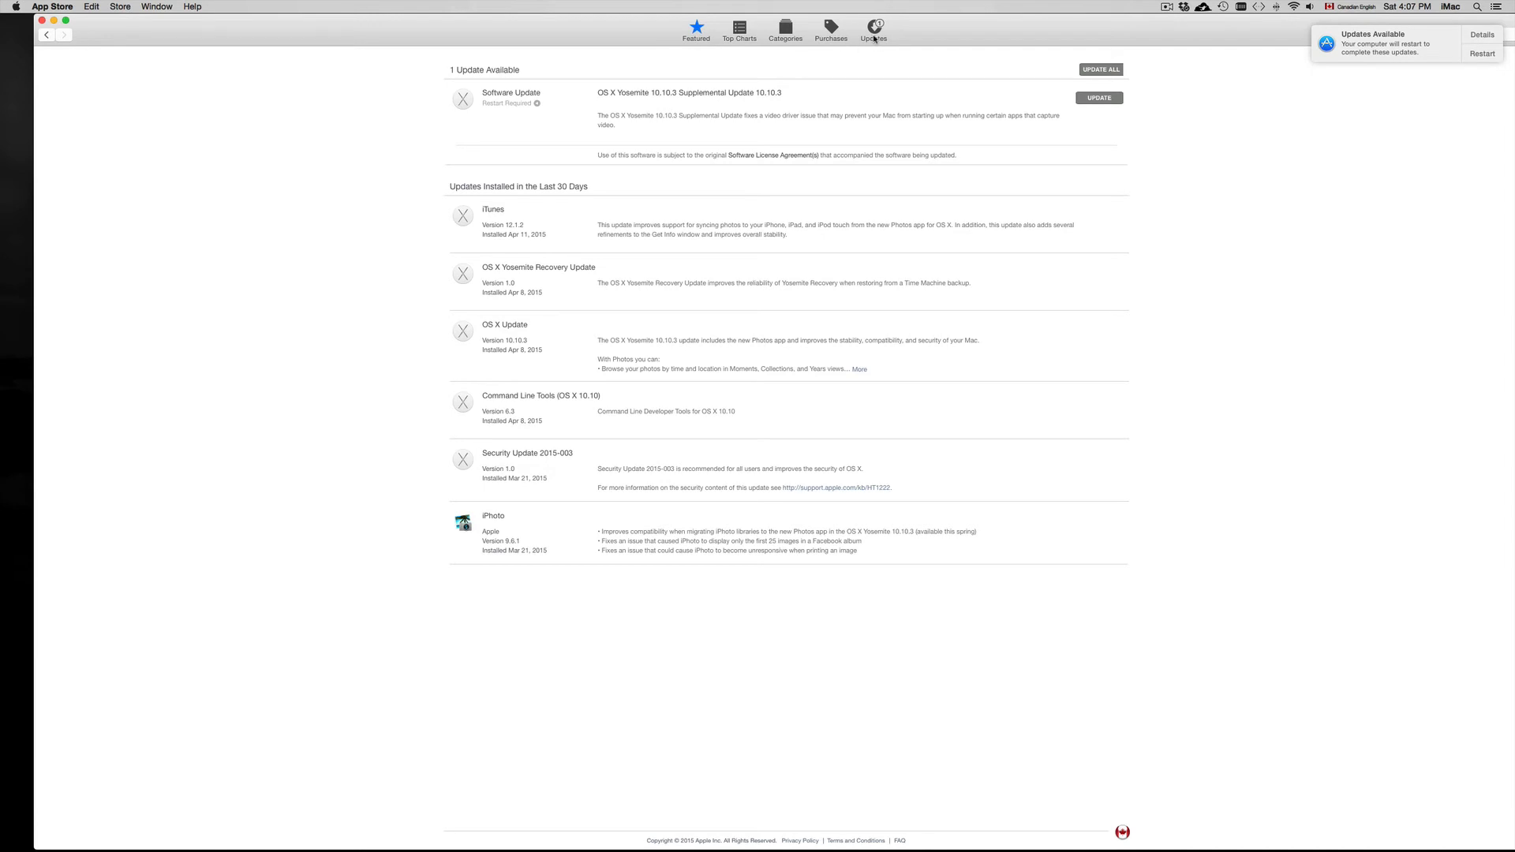
click(694, 29)
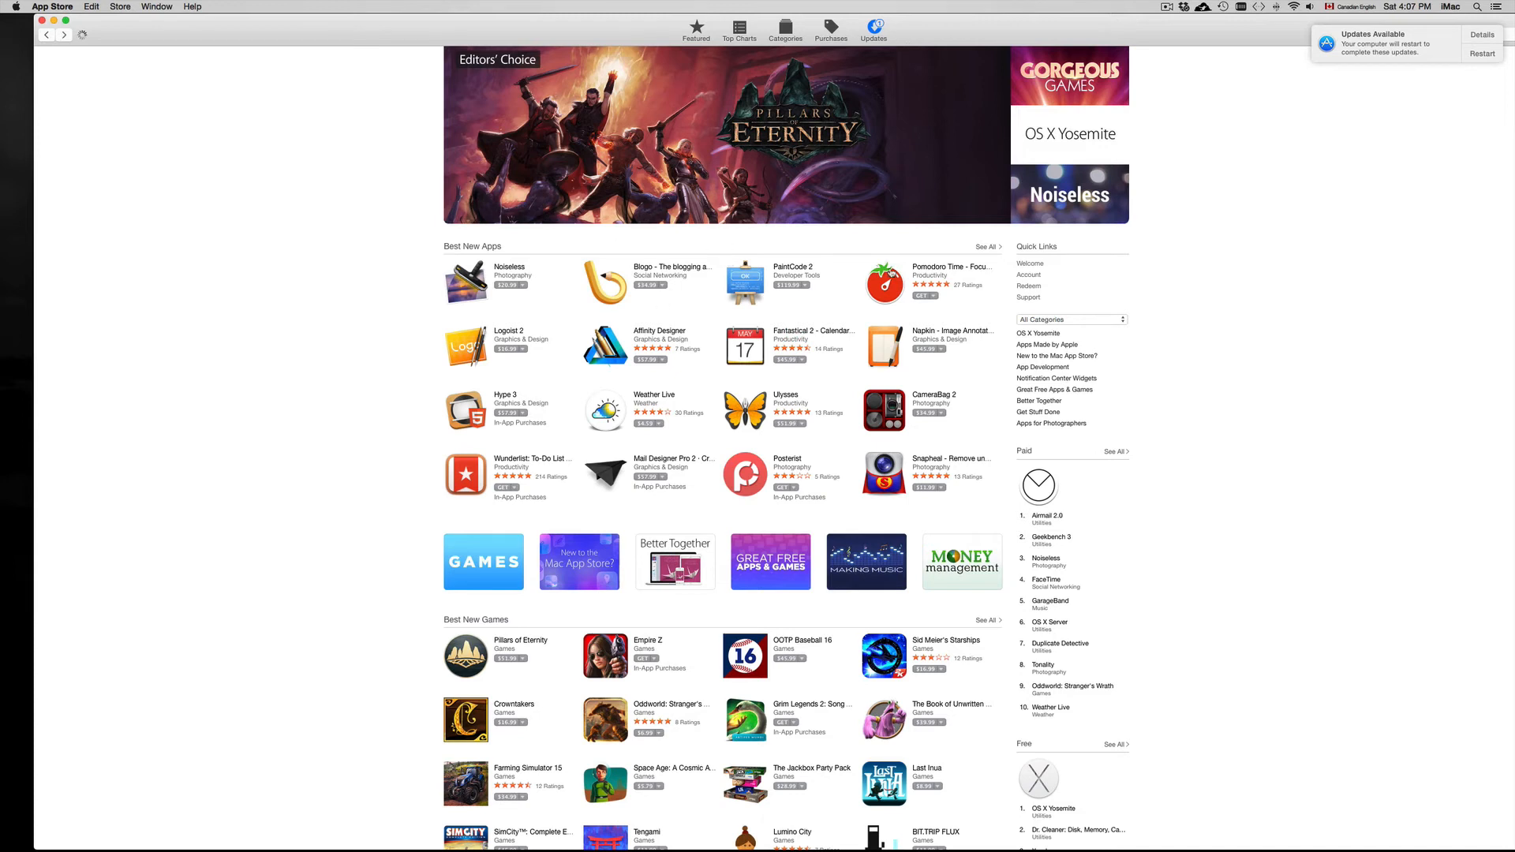
click(873, 26)
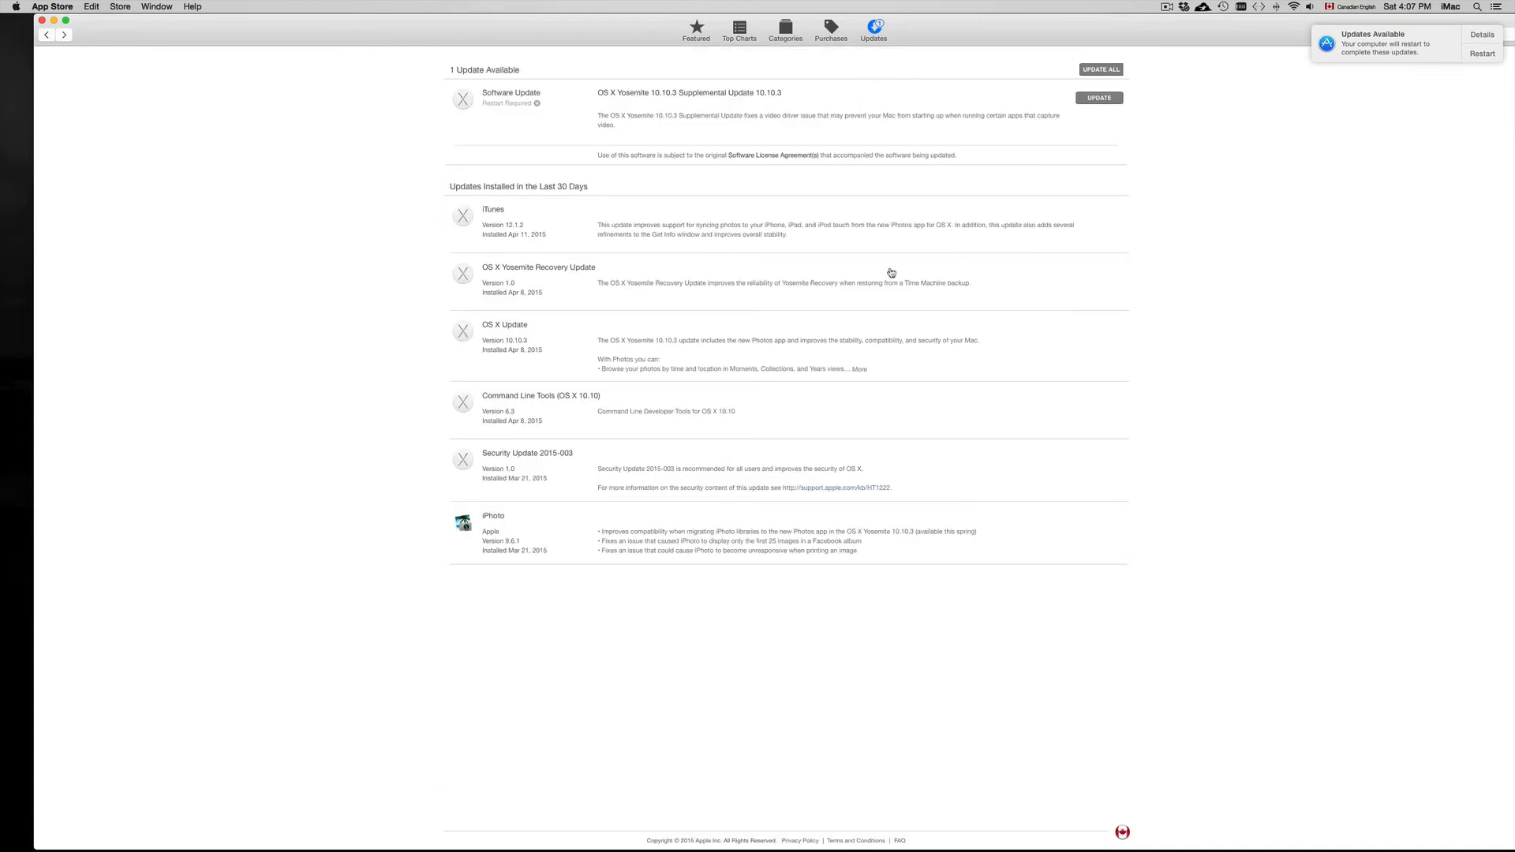